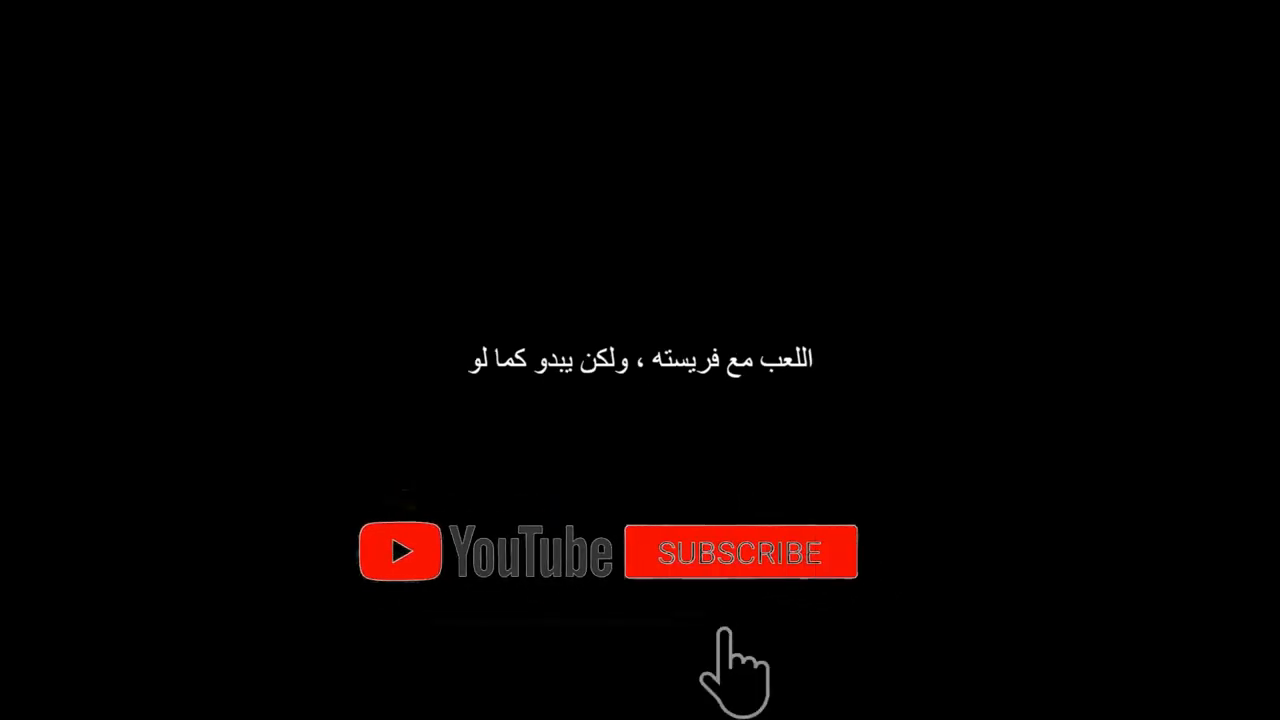
click(740, 551)
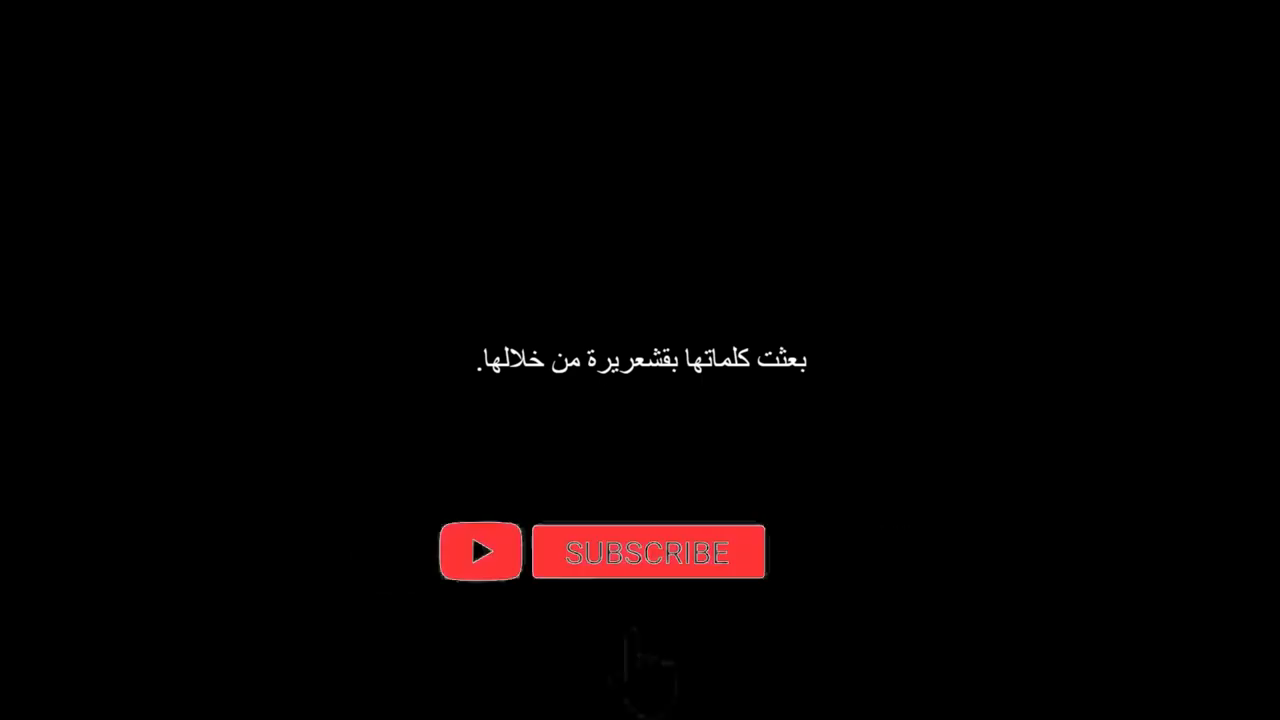
click(648, 551)
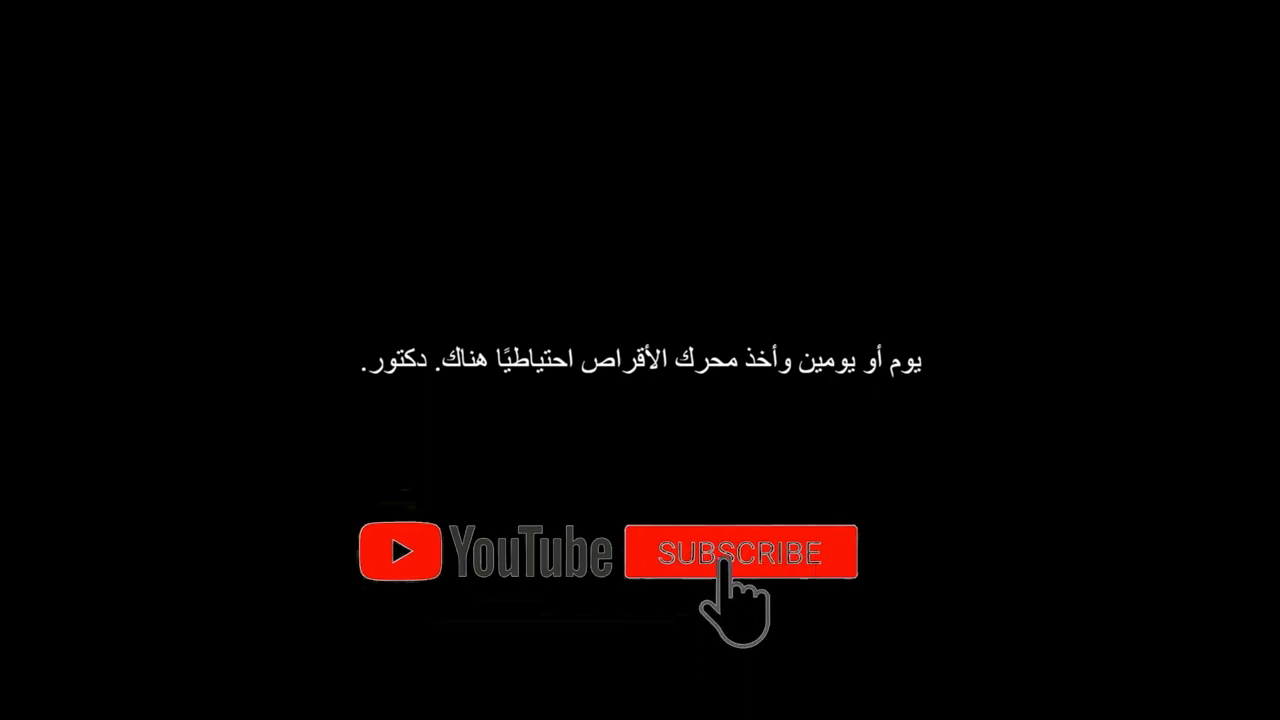
click(740, 552)
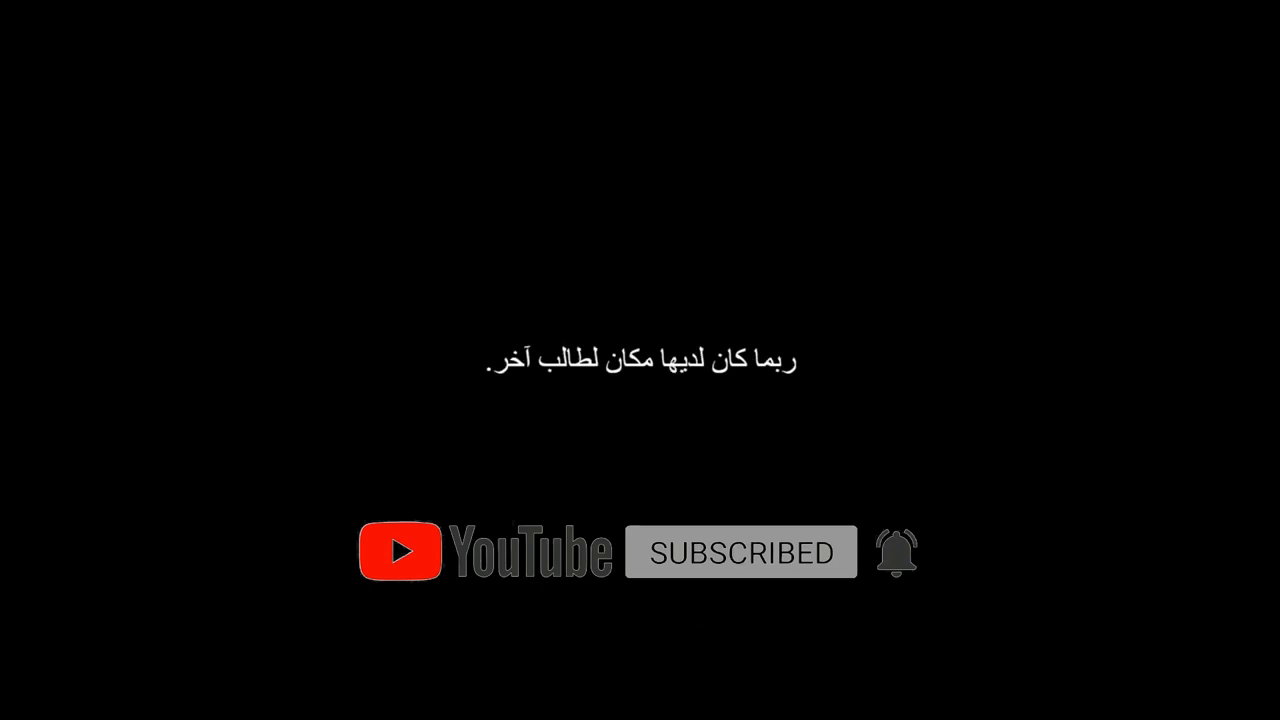
click(648, 551)
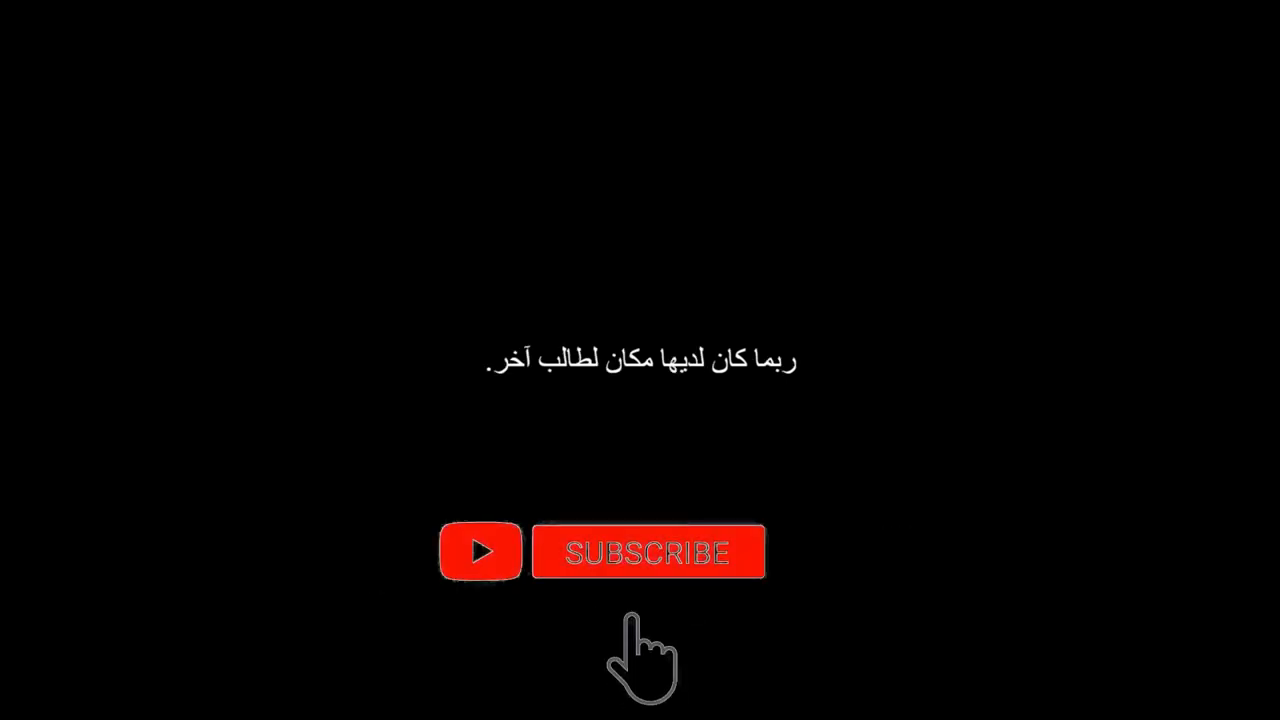